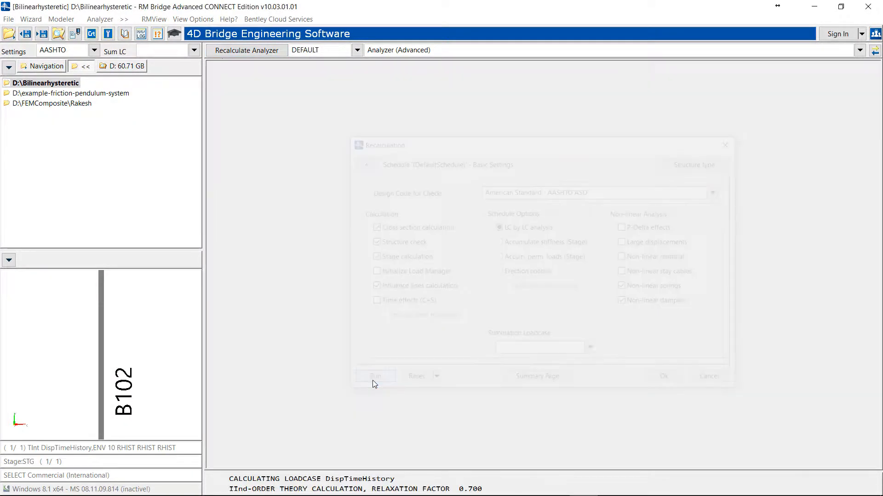
# - Run the DispTimeHistory recalculation from the Recalculation dialog
pyautogui.click(374, 376)
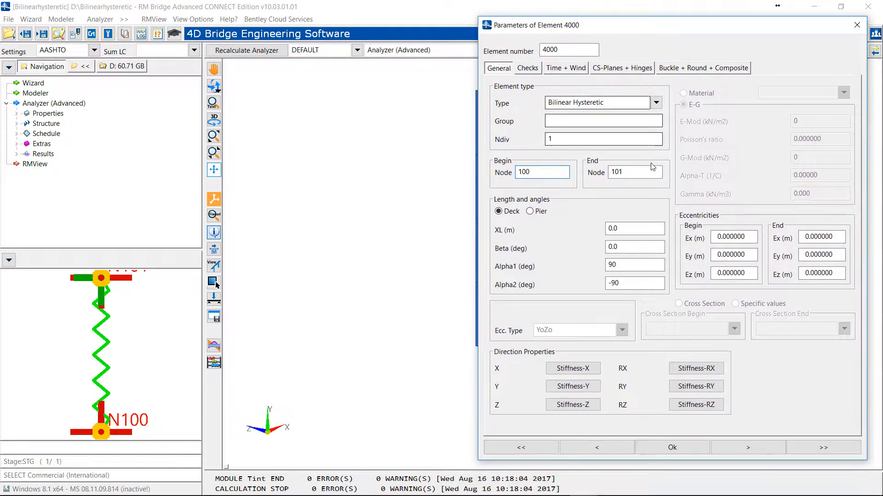
pyautogui.click(650, 102)
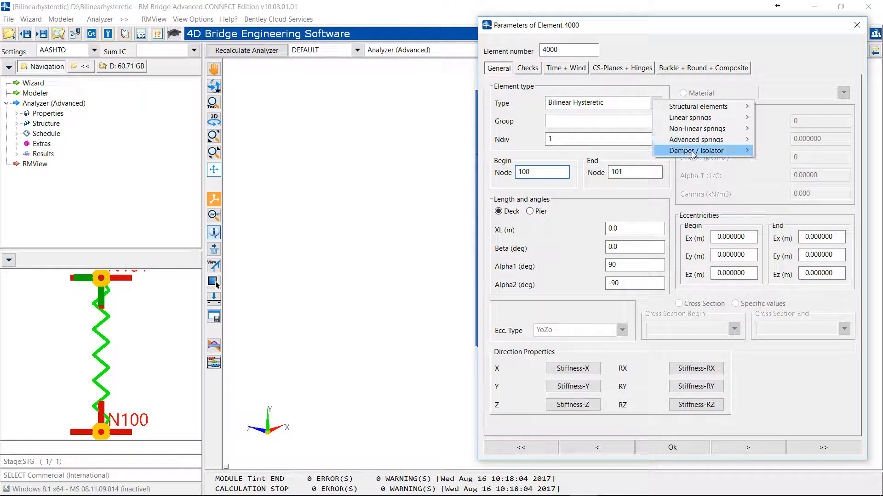
pyautogui.moveTo(700, 139)
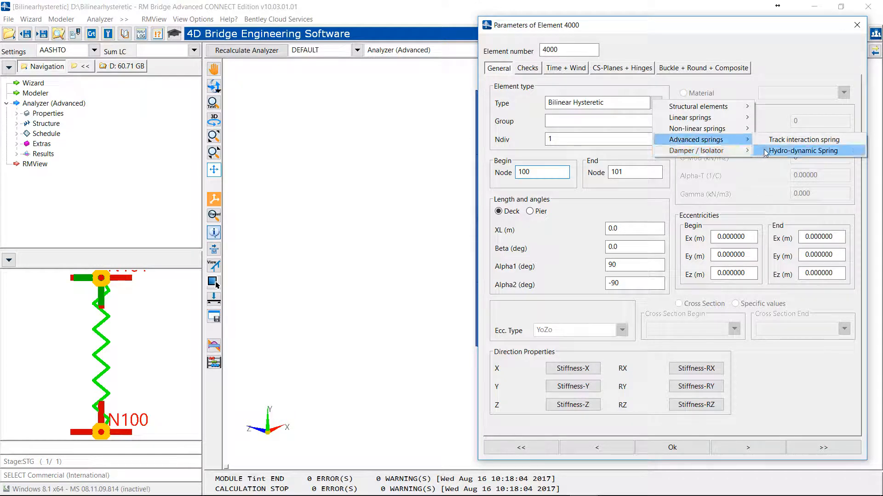
pyautogui.moveTo(696, 149)
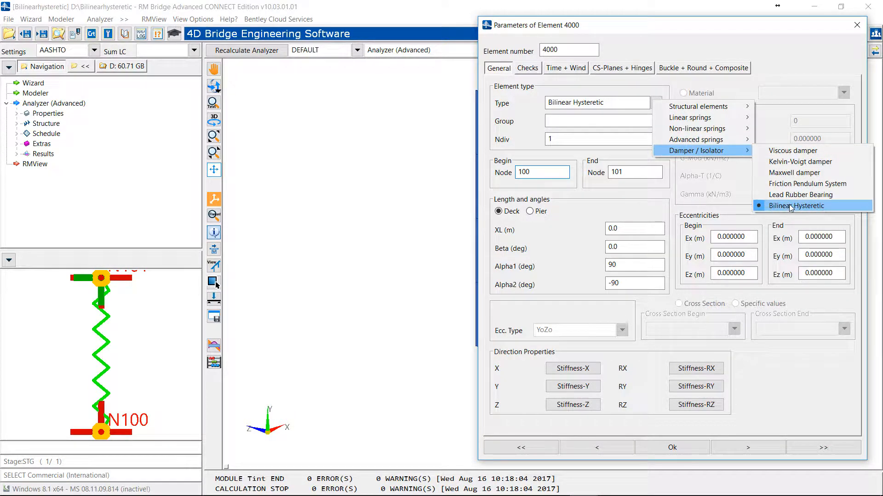
pyautogui.click(572, 387)
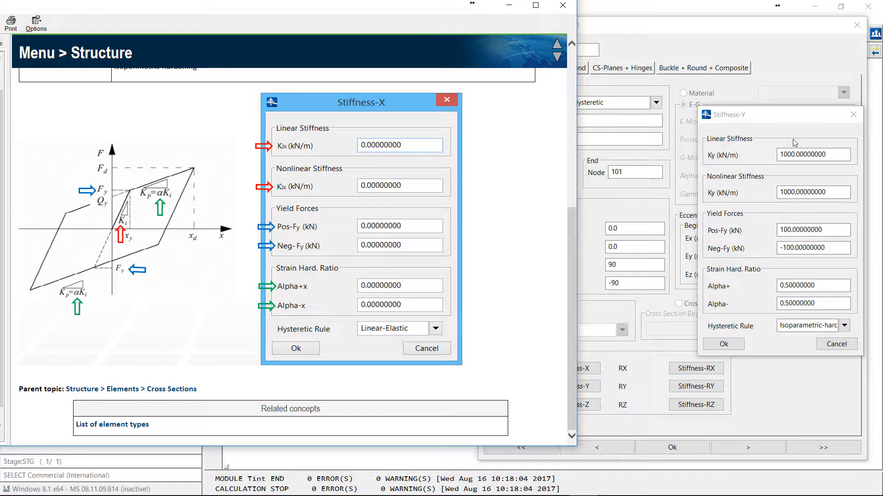
pyautogui.moveTo(840, 174)
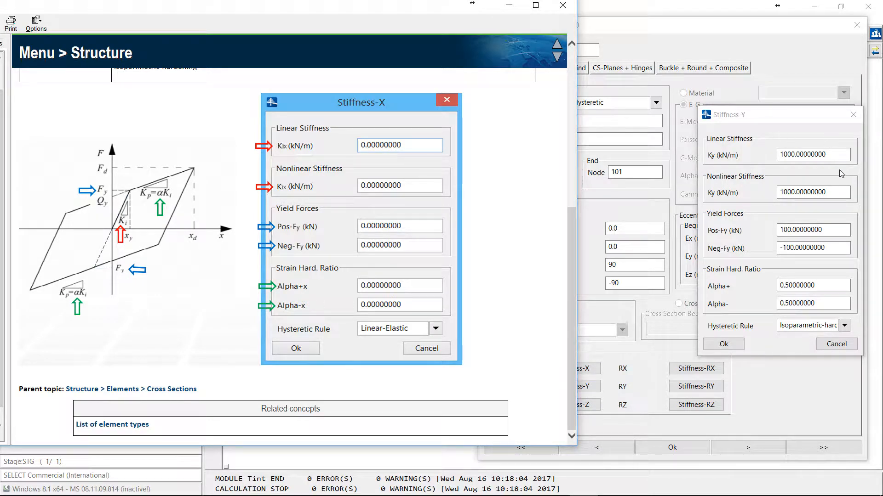
pyautogui.moveTo(816, 207)
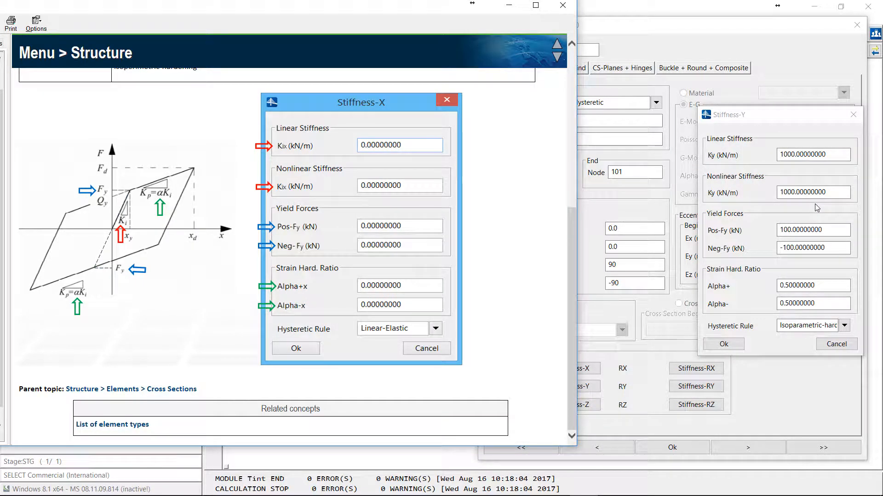
pyautogui.moveTo(106, 230)
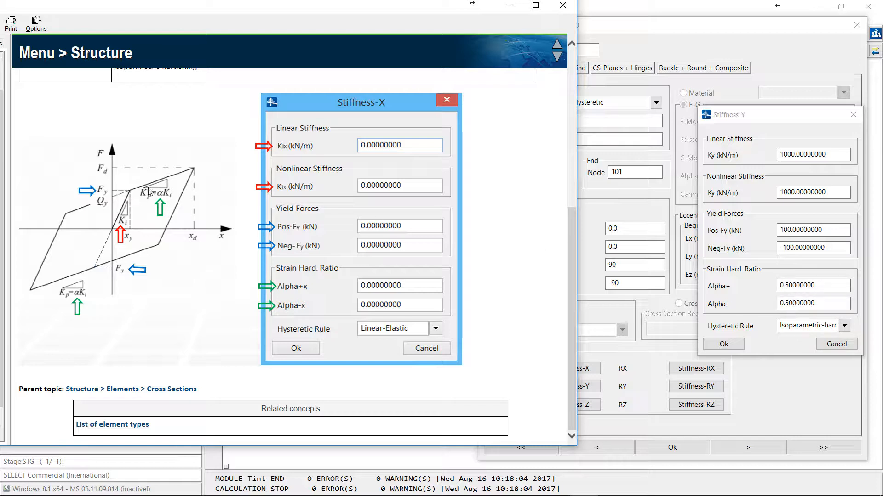
pyautogui.moveTo(194, 173)
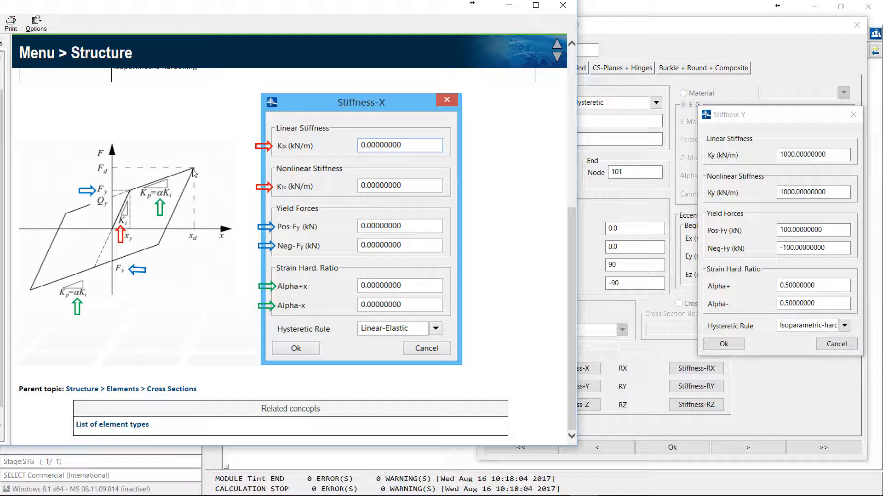
pyautogui.moveTo(156, 249)
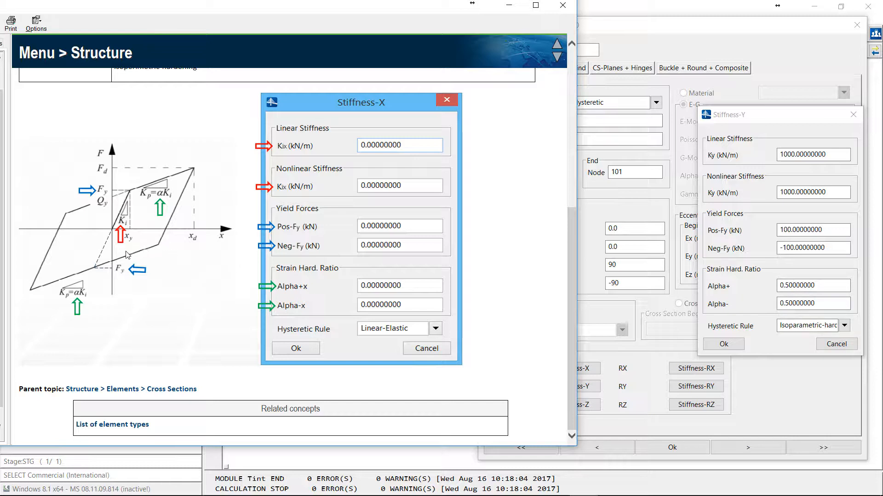
pyautogui.moveTo(702, 333)
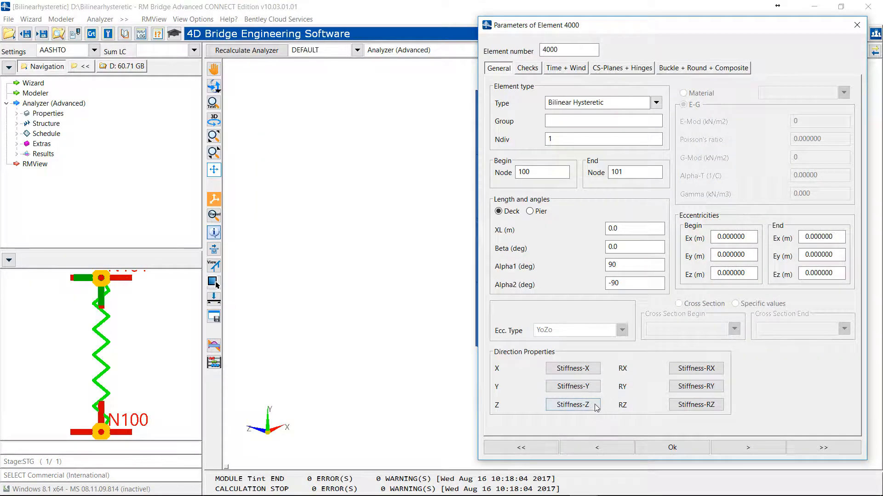
# - Review the Stiffness-Z values and accept element 4000's parameters, returning to the model view
pyautogui.click(572, 405)
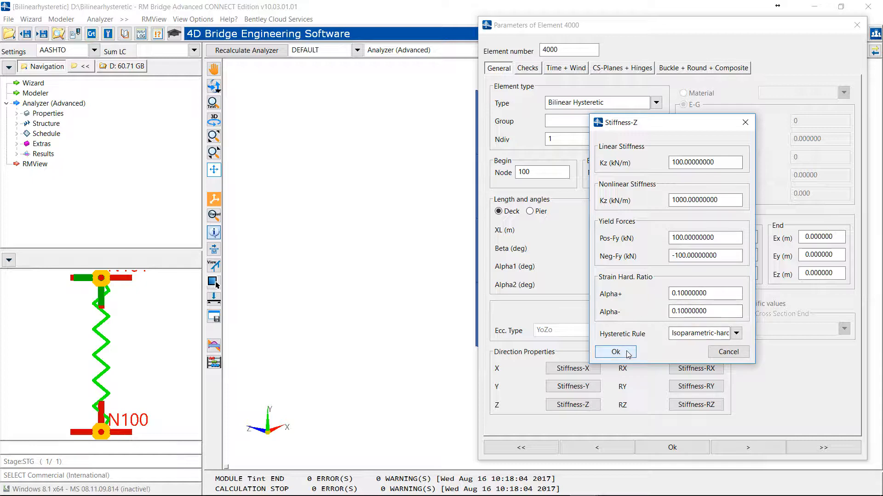
pyautogui.click(614, 352)
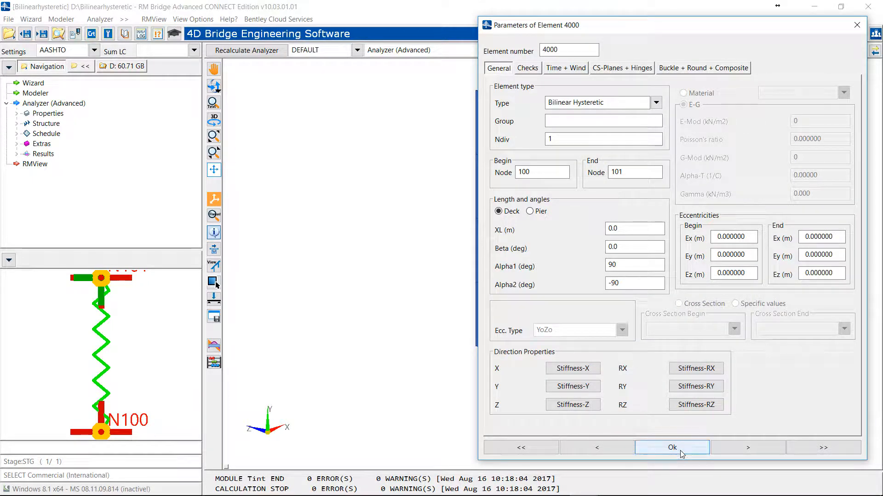
pyautogui.click(671, 448)
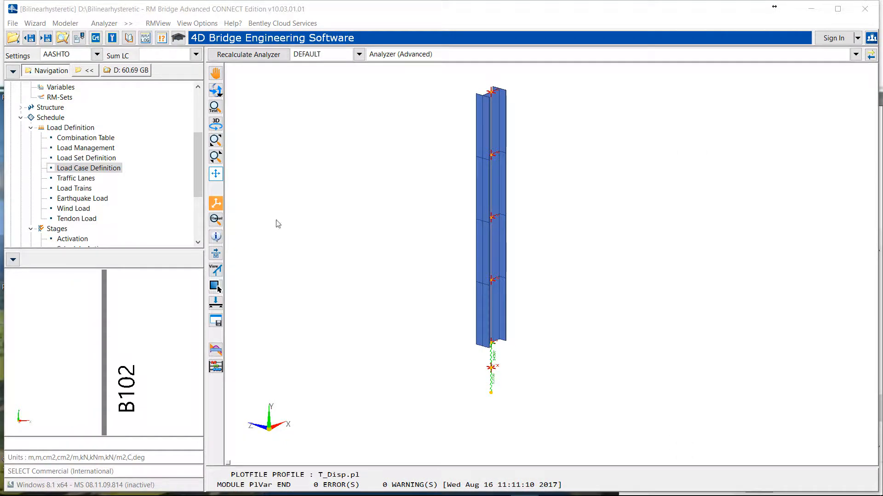
# - Inspect the nodal_mass and nodal_disp load set entries in Load Case Definition without changes
pyautogui.click(88, 167)
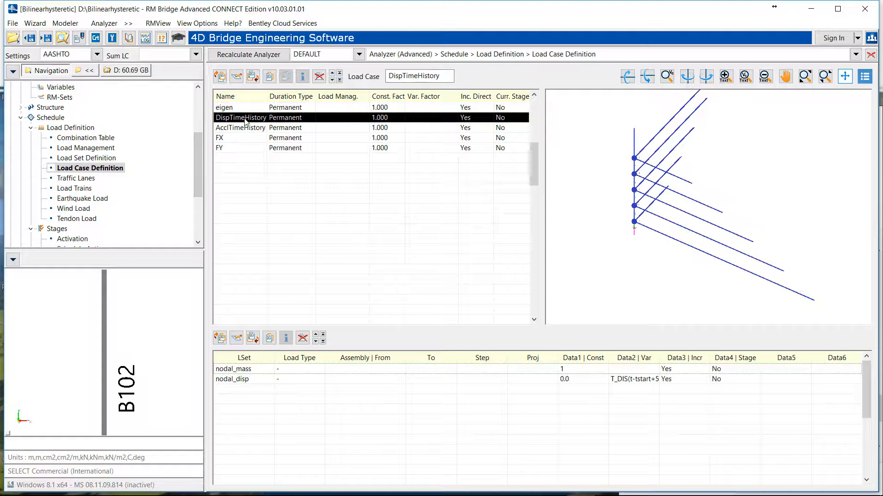
pyautogui.click(253, 369)
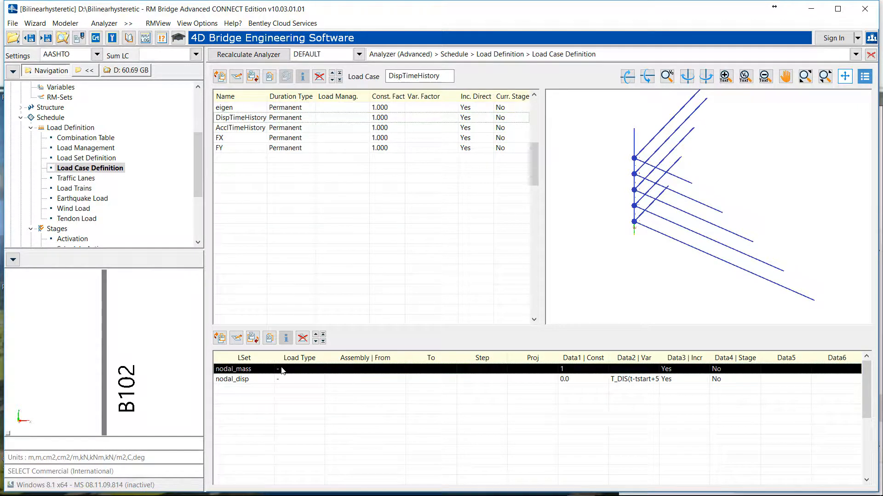
pyautogui.click(232, 379)
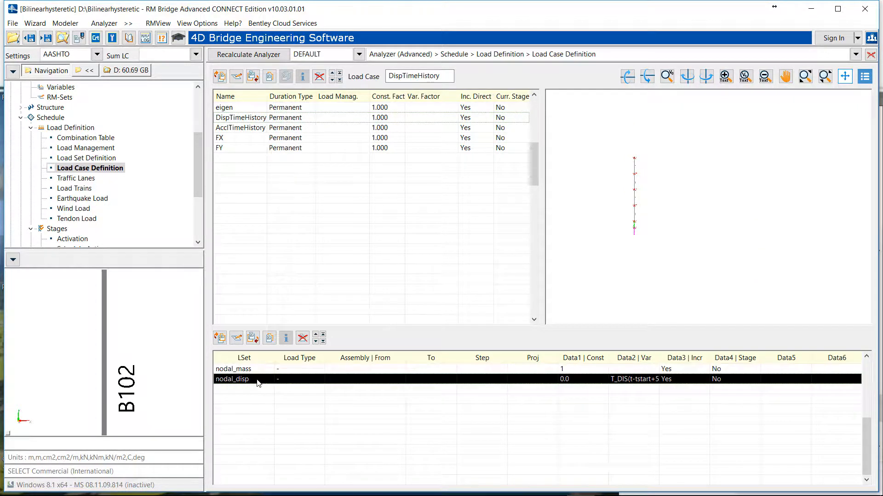
pyautogui.doubleClick(232, 379)
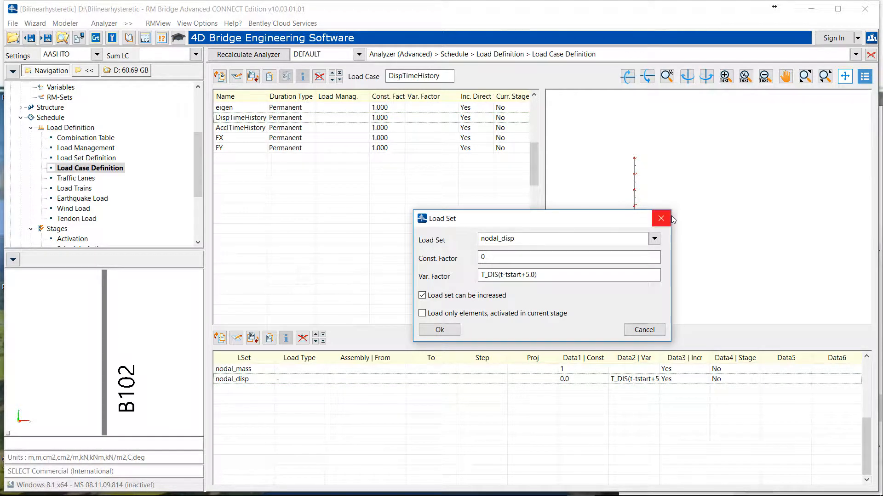
pyautogui.click(660, 219)
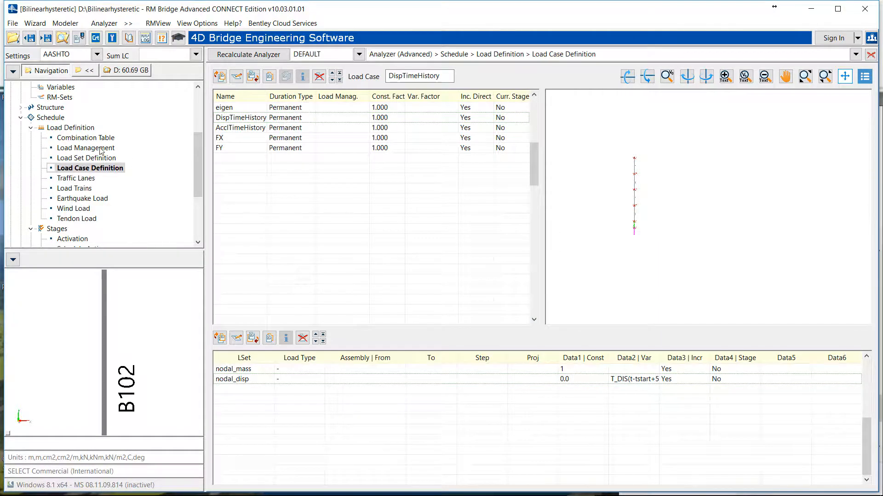
# - Switch to Load Set Definition to reach the DGE end displacement entry for element 1000
pyautogui.click(86, 158)
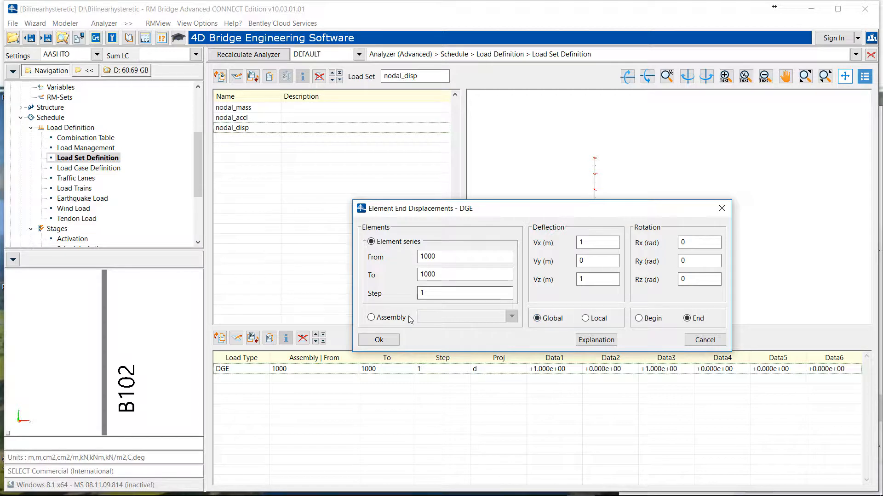
# - Close the end displacement details and show the T_DIS variable table under Analyzer Properties
pyautogui.click(378, 340)
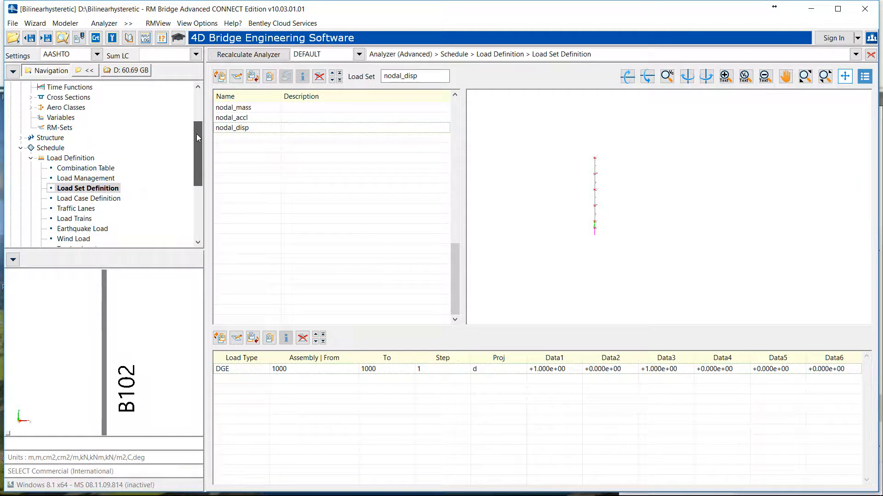
pyautogui.click(60, 116)
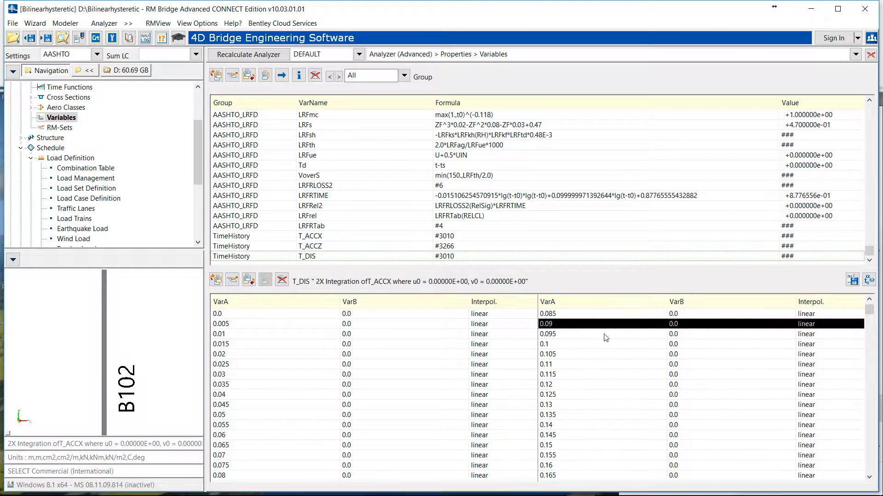
# - Scroll through the T_DIS values and show the Schedule Actions of stage STG
pyautogui.scroll(-3)
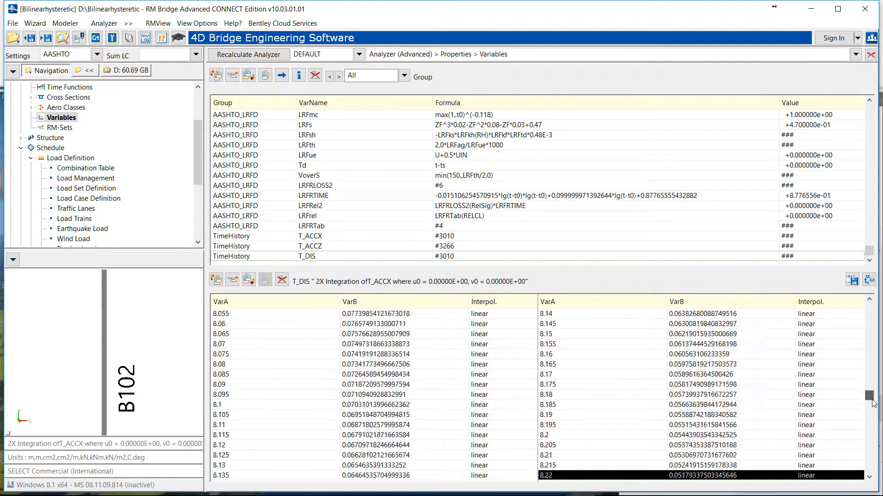
pyautogui.scroll(-3)
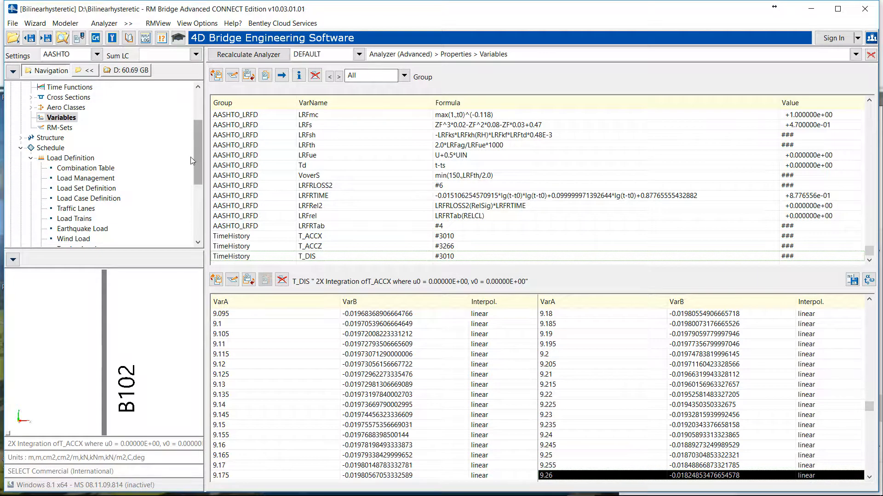
pyautogui.scroll(-3)
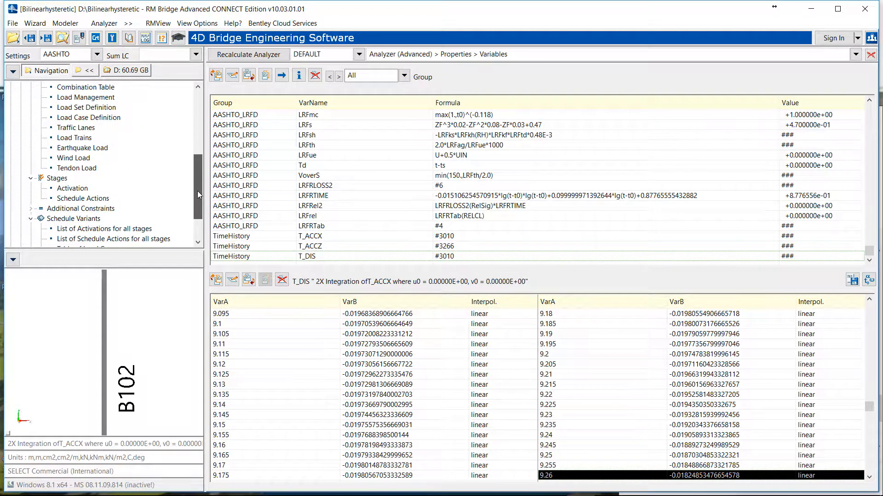
pyautogui.click(83, 198)
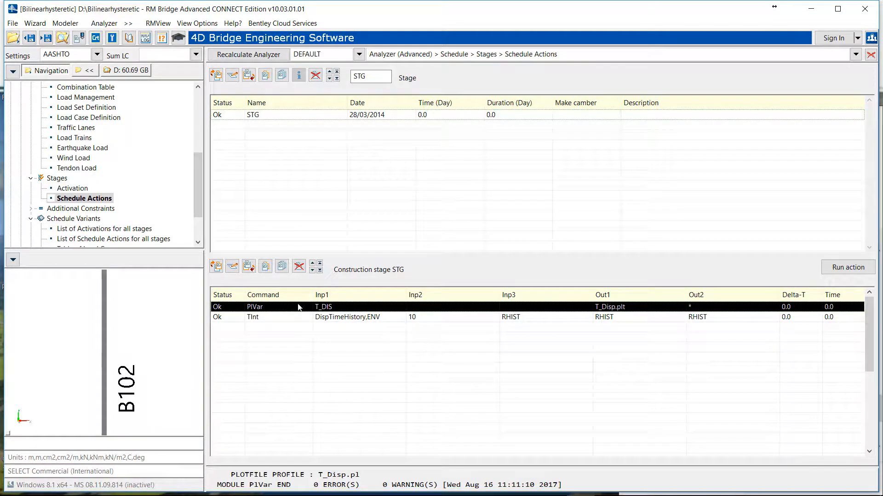
# - Run the PlVar action to graph the T_DIS displacement time history
pyautogui.doubleClick(255, 306)
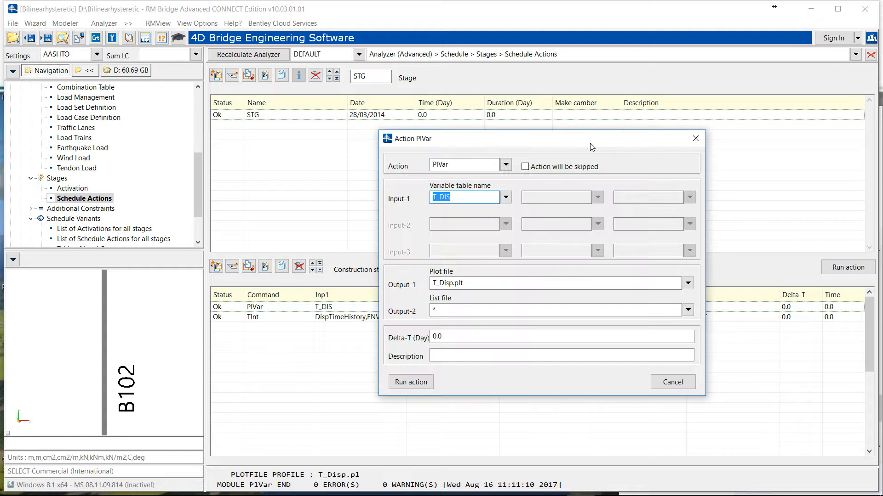
pyautogui.click(410, 382)
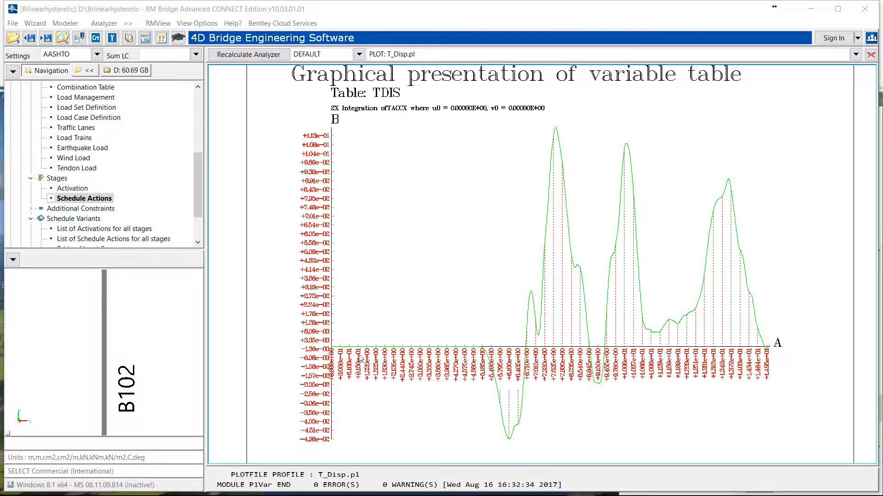
pyautogui.moveTo(497, 365)
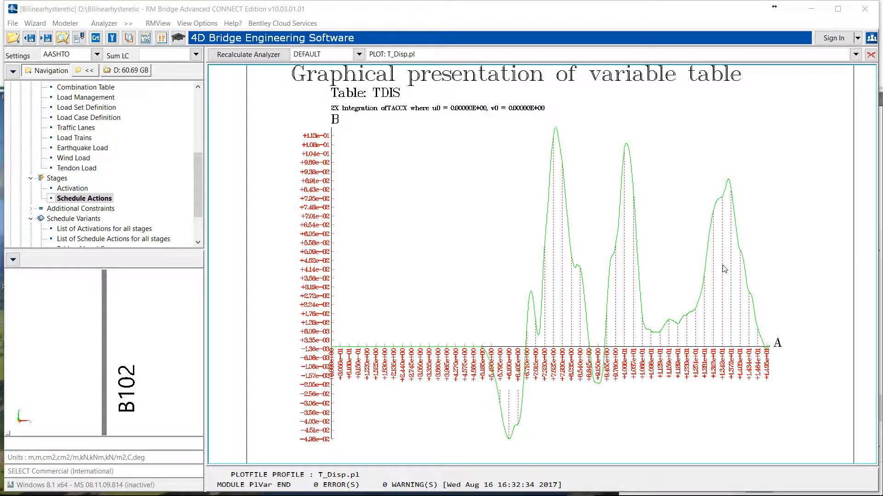
pyautogui.moveTo(631, 186)
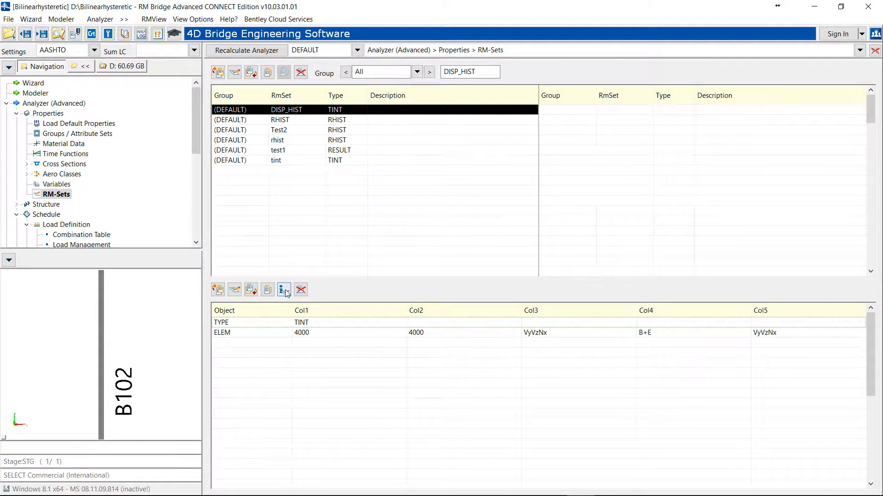
# - Accept the DISP_HIST result set for element 4000 and rerun the schedule calculation
pyautogui.click(284, 290)
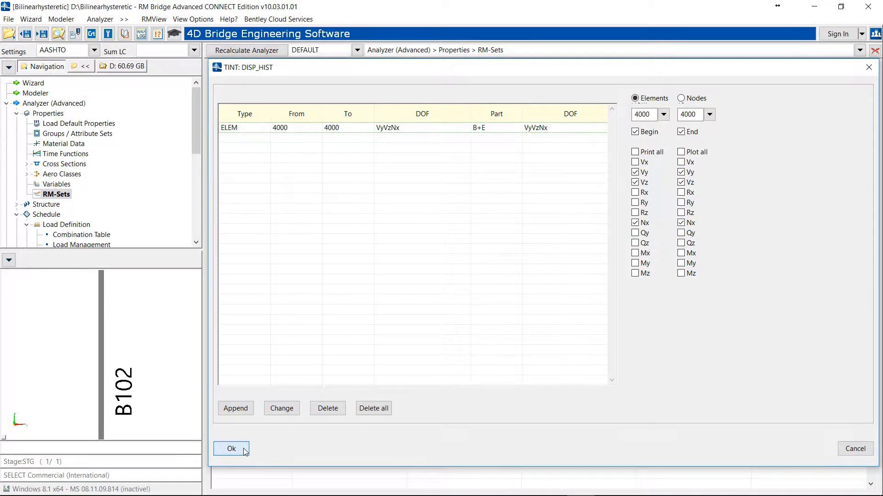
pyautogui.click(231, 449)
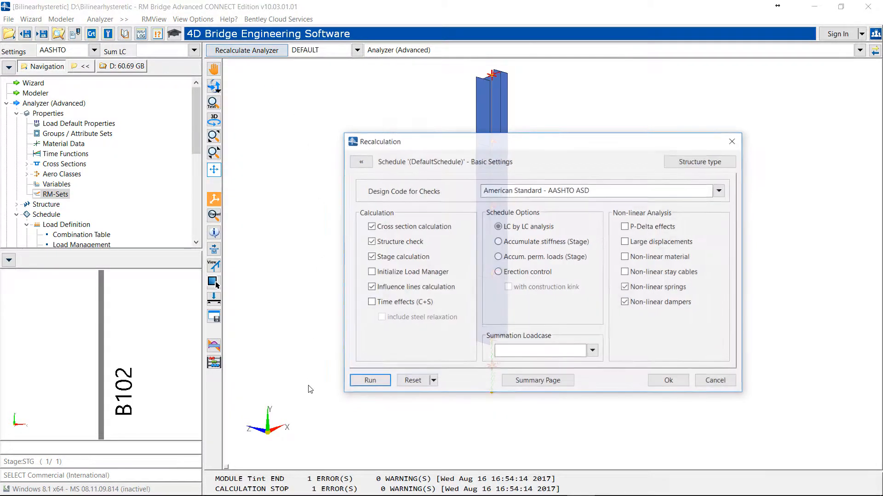
pyautogui.click(369, 380)
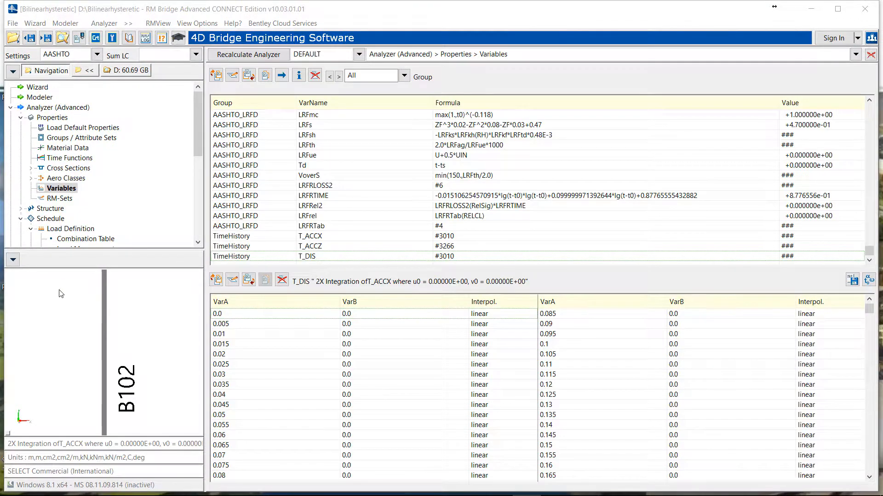
# - Show the RHIST diagram definitions with TINT 1 and its two curves
pyautogui.click(60, 197)
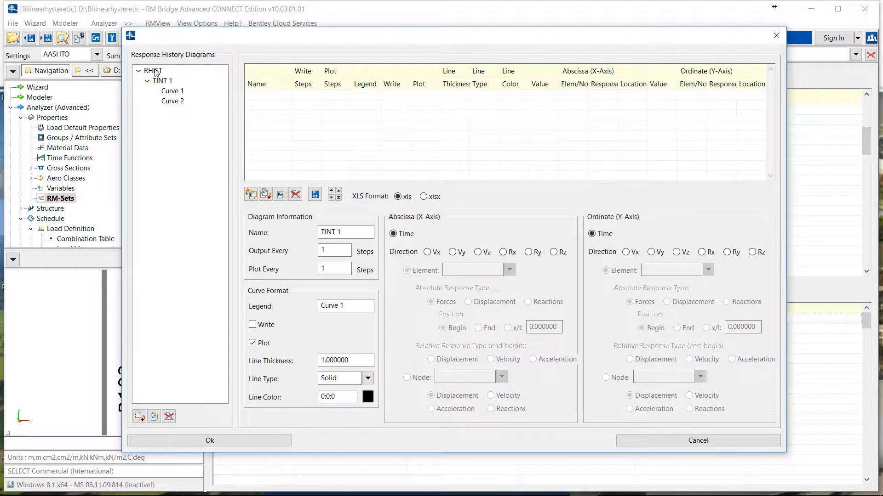
# - Verify Curve 1 plots Vy and Curve 2 Vz force versus displacement for element 4000, then accept
pyautogui.click(163, 81)
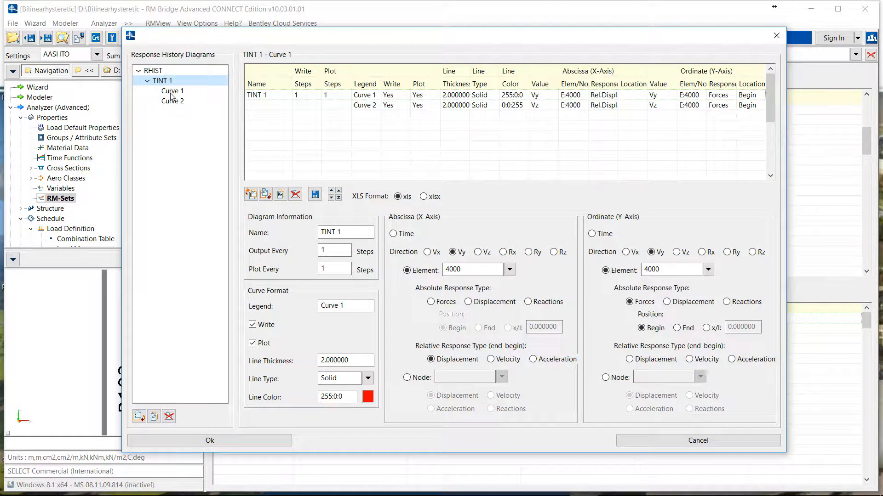
pyautogui.click(172, 91)
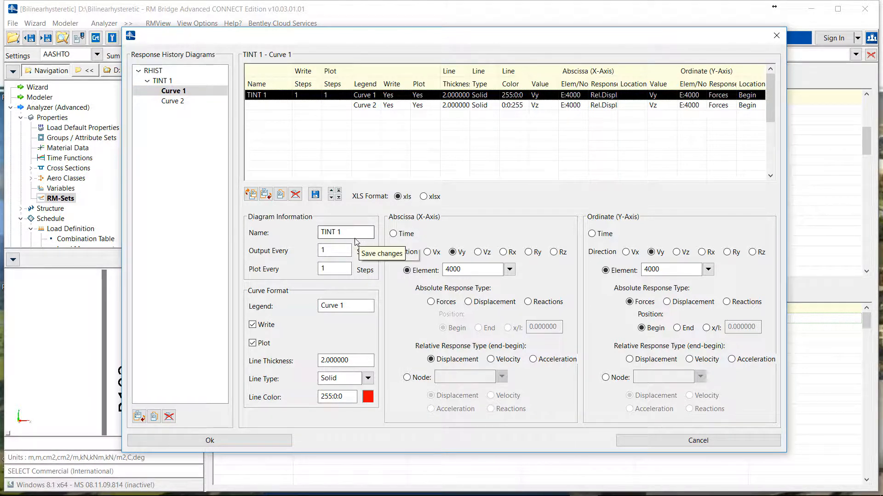
pyautogui.moveTo(441, 259)
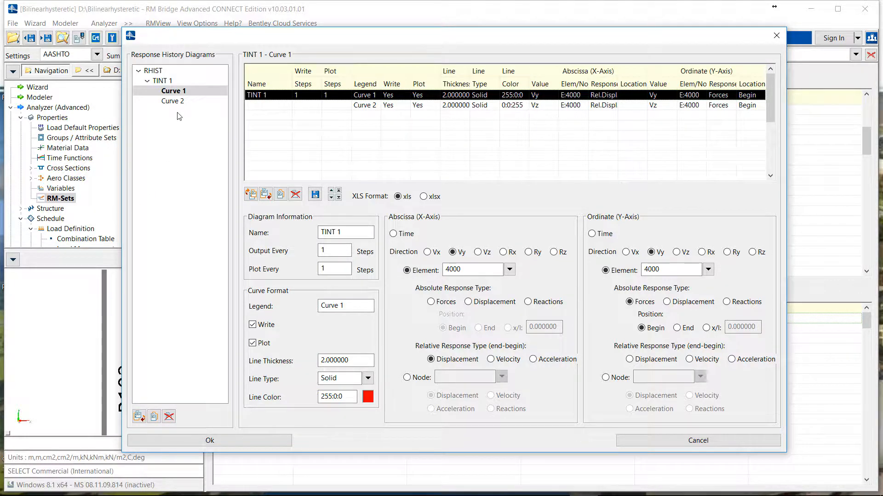
pyautogui.click(173, 101)
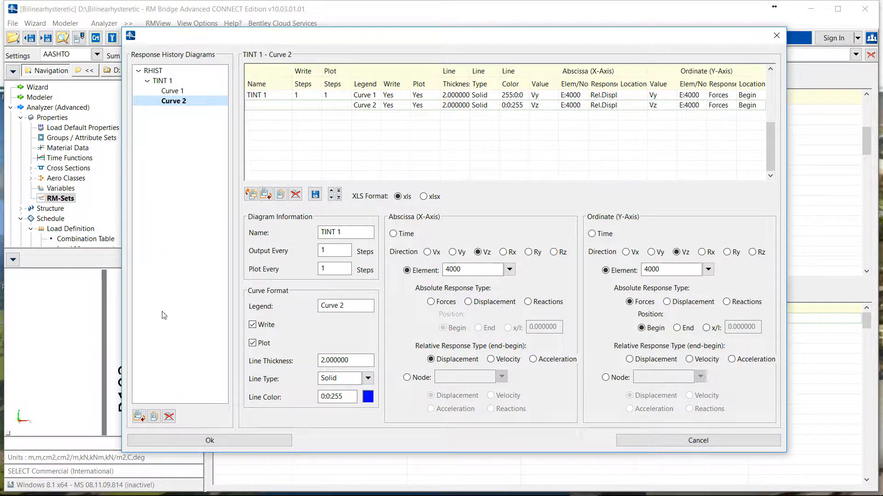
pyautogui.moveTo(46, 333)
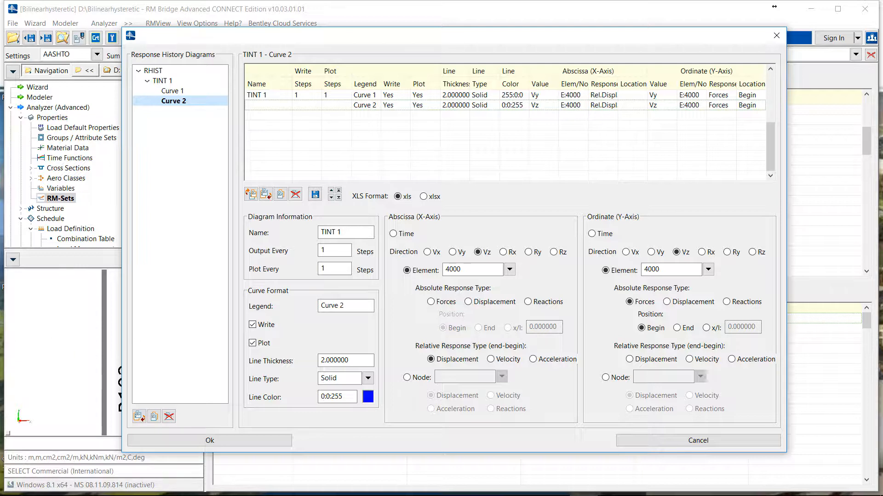
pyautogui.click(210, 440)
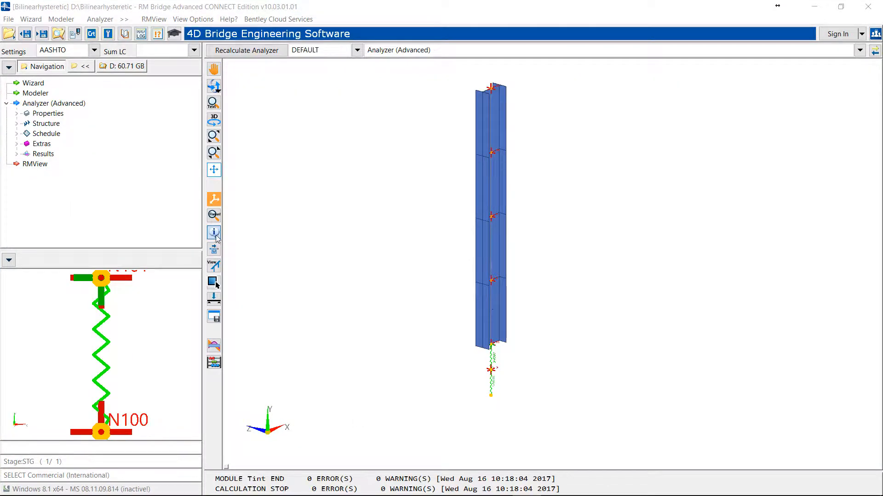
# - Recalculate to plot the TINT 1 response history diagram with both element 4000 curves
pyautogui.click(245, 49)
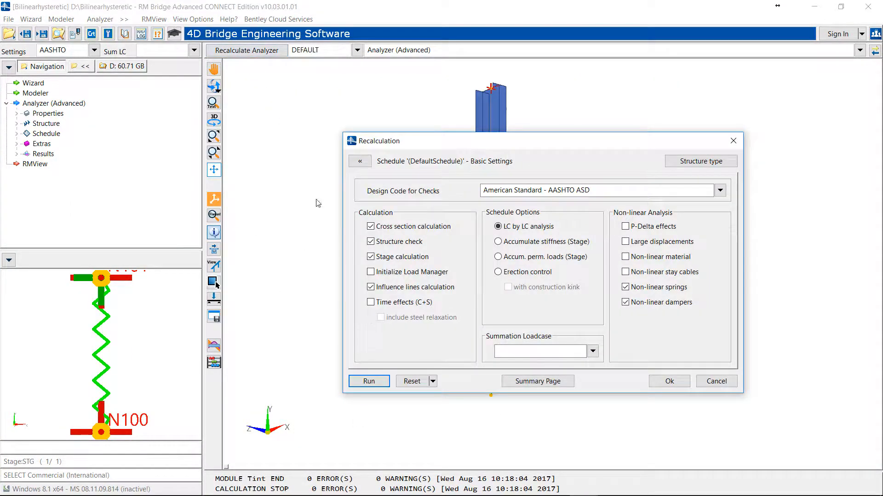
pyautogui.click(368, 381)
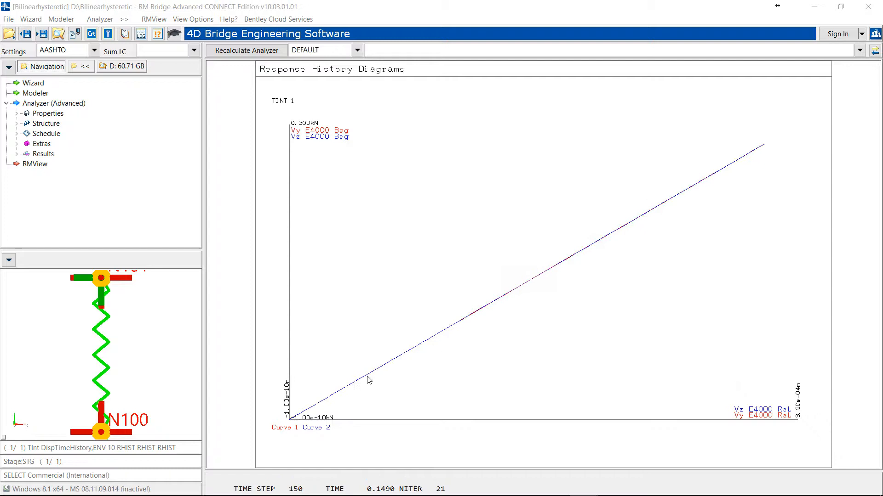